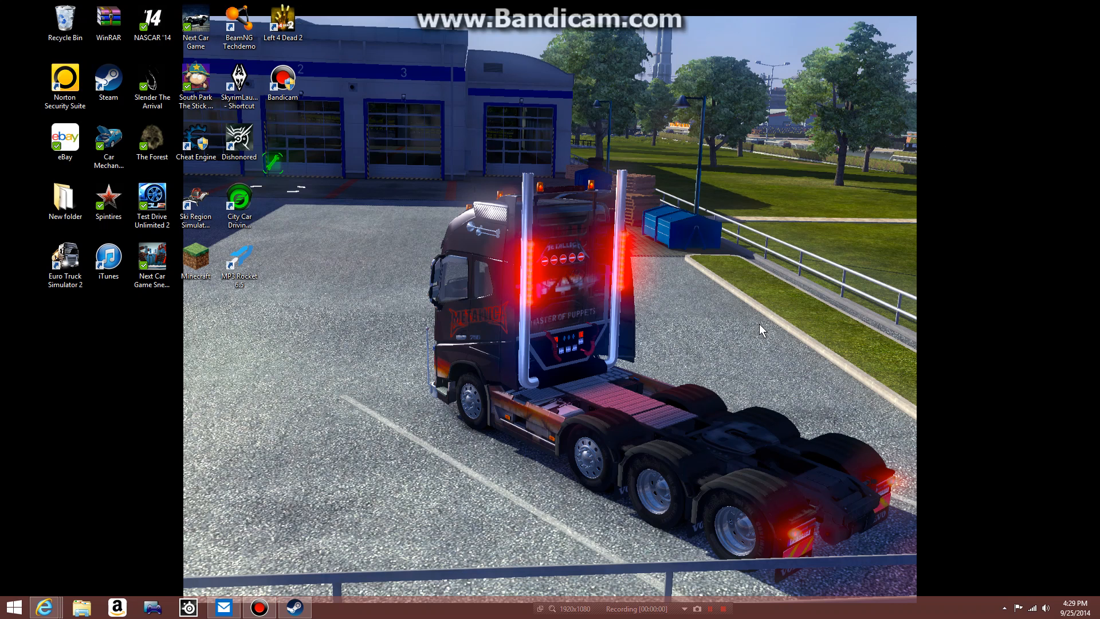
mouse_move(298, 113)
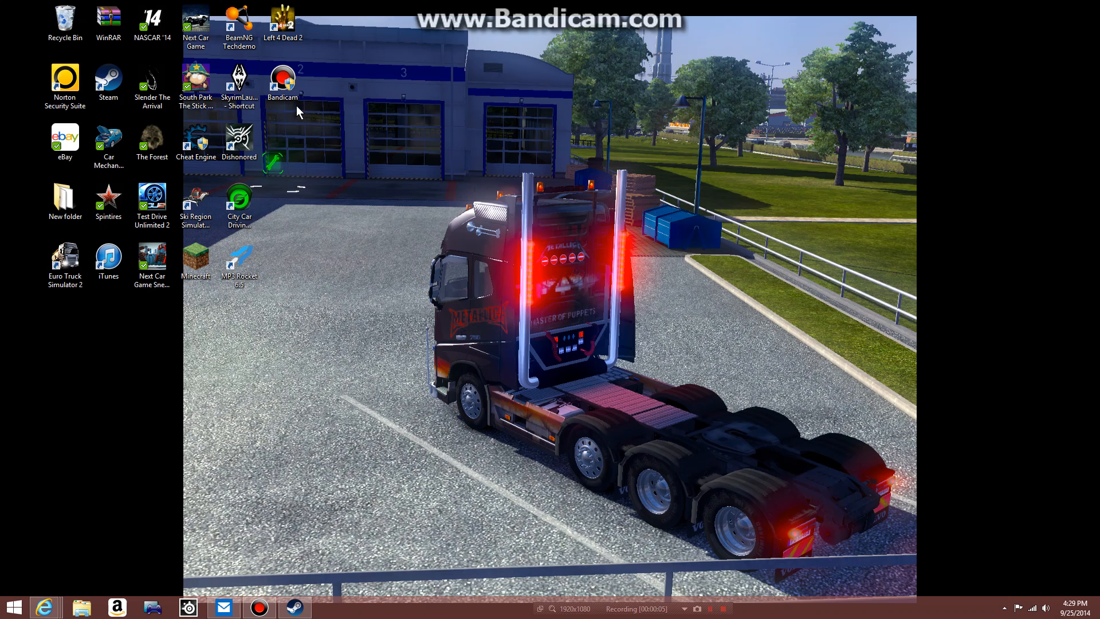
Launch Bandicam from its desktop shortcut
left_click(151, 84)
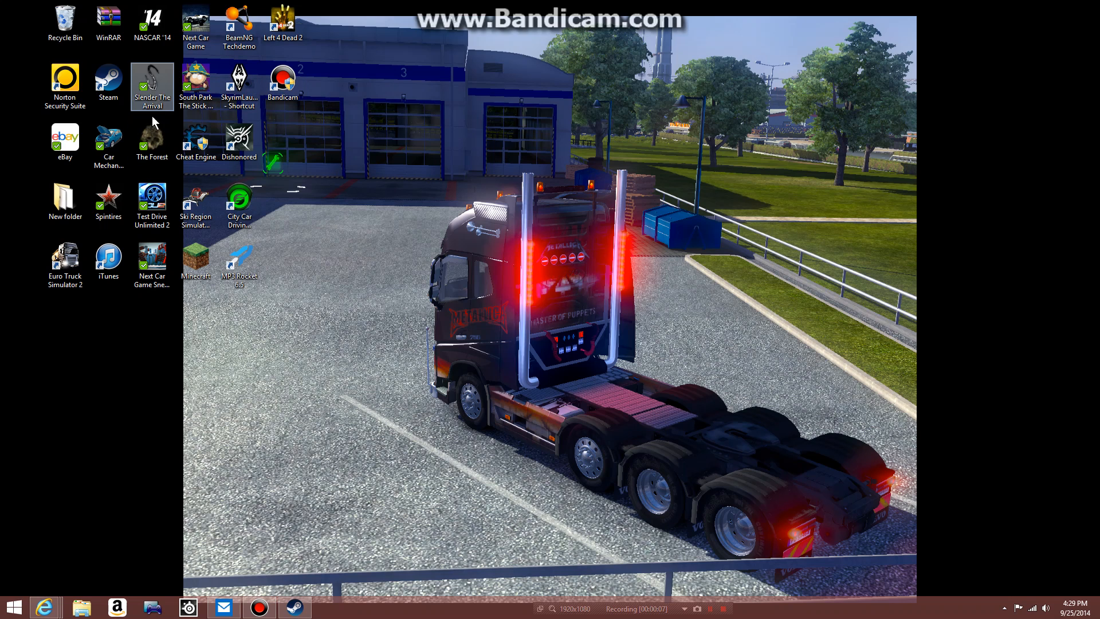
mouse_move(79, 274)
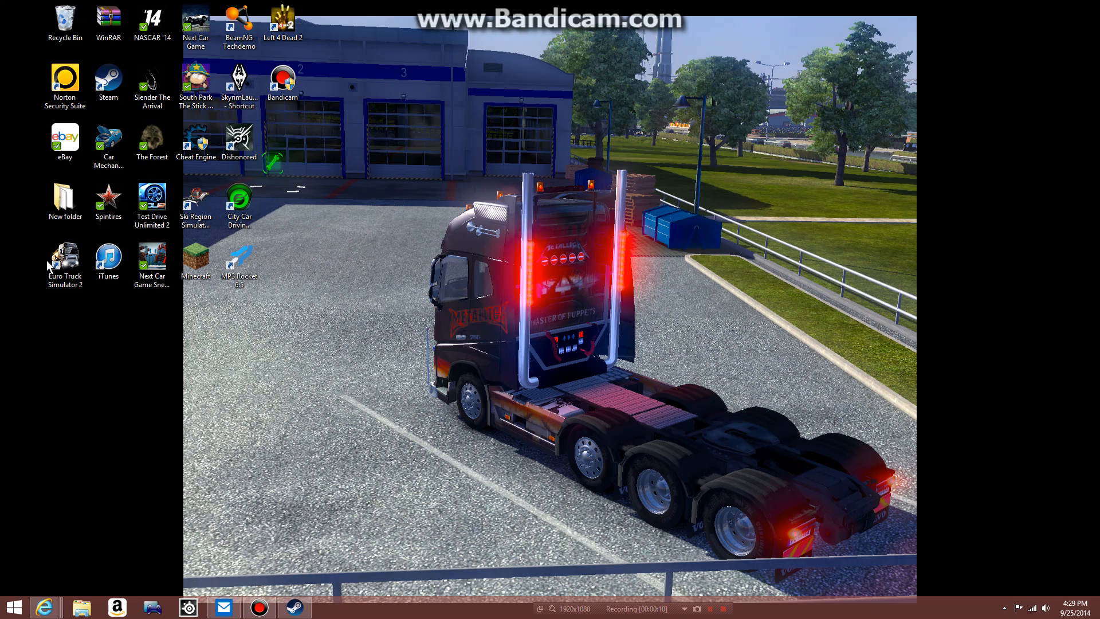
mouse_move(441, 372)
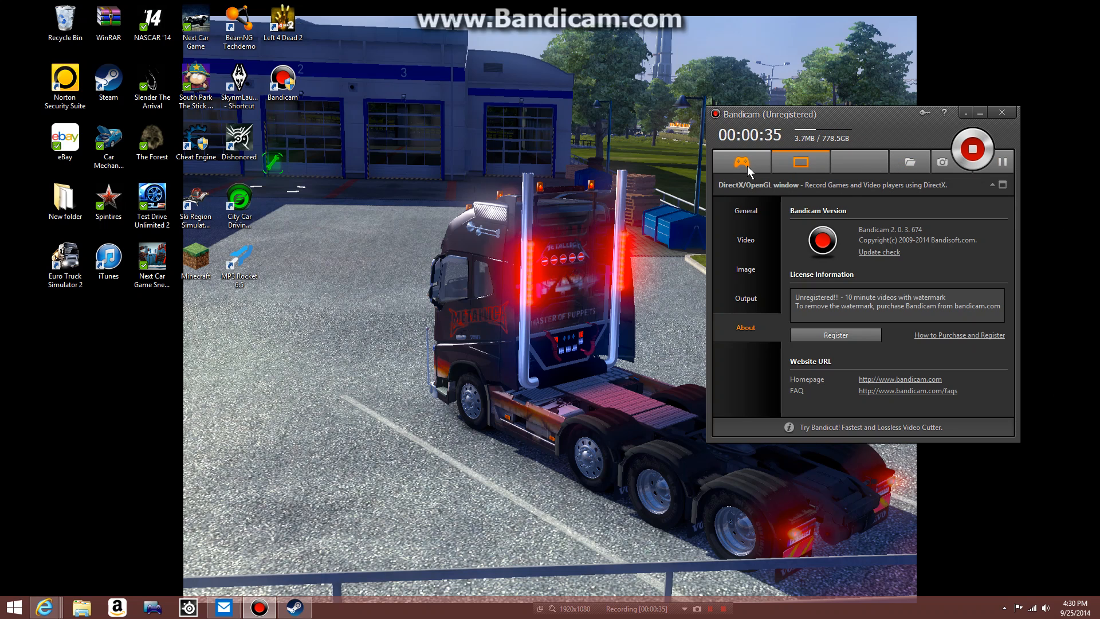
Open Bandicam's General settings for the output folder and startup options
left_click(800, 162)
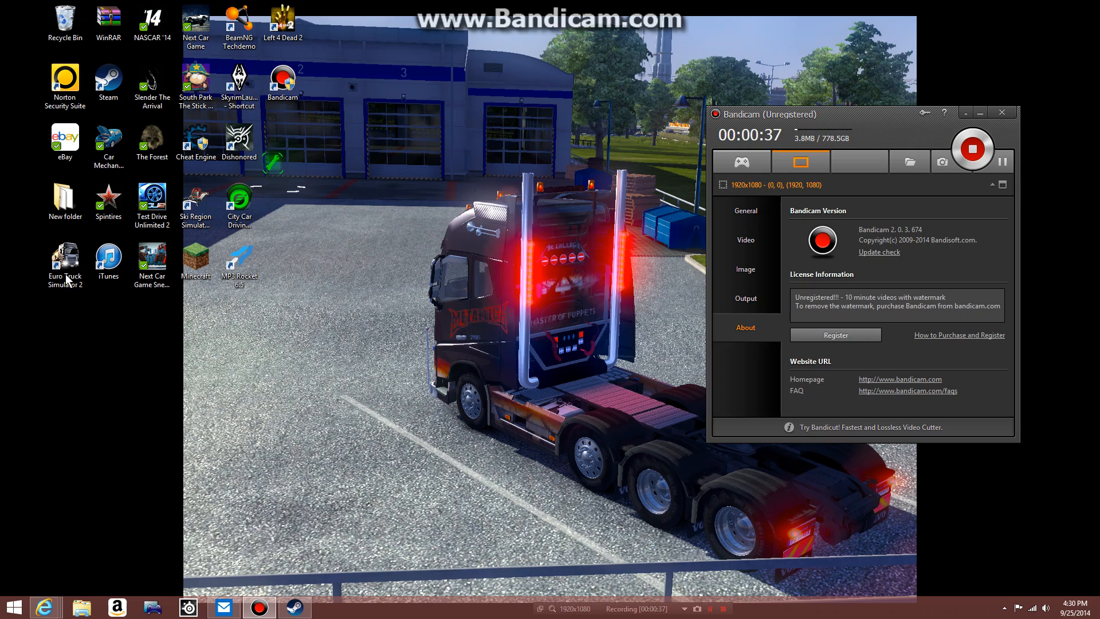
left_click(65, 258)
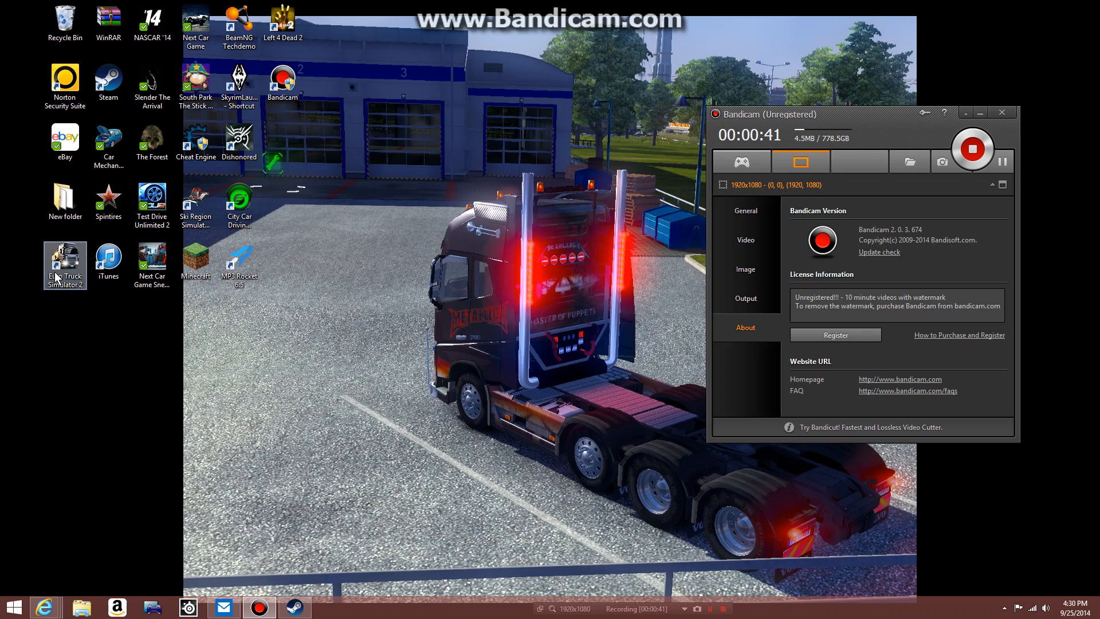
mouse_move(757, 312)
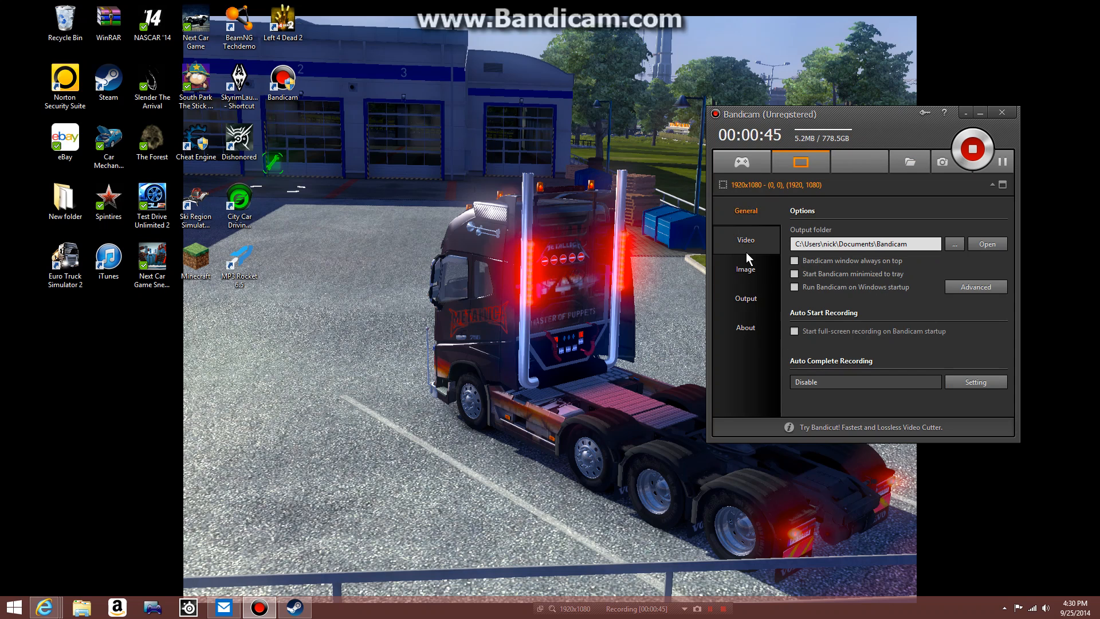
Enable the Record/Stop hotkey under Video and switch to DirectX/OpenGL game mode
left_click(745, 240)
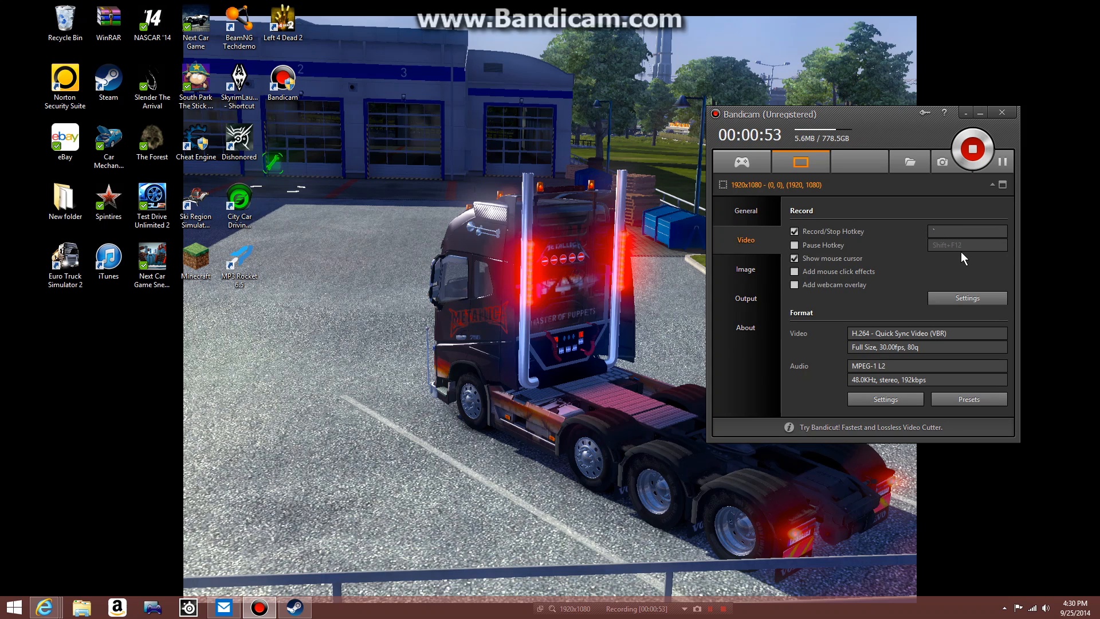
mouse_move(362, 302)
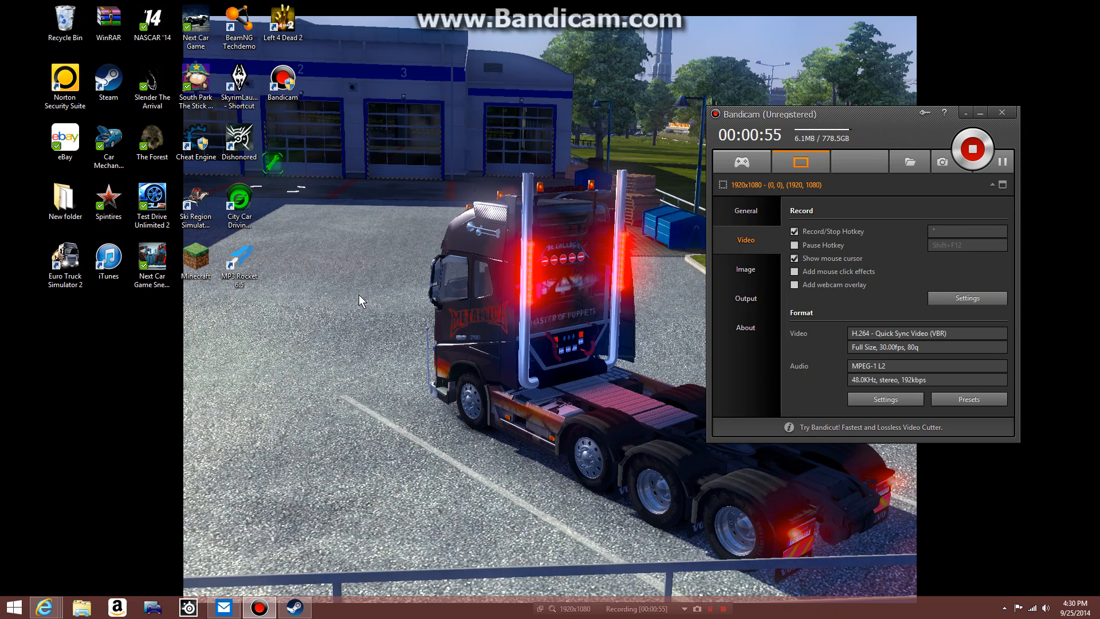
left_click(64, 265)
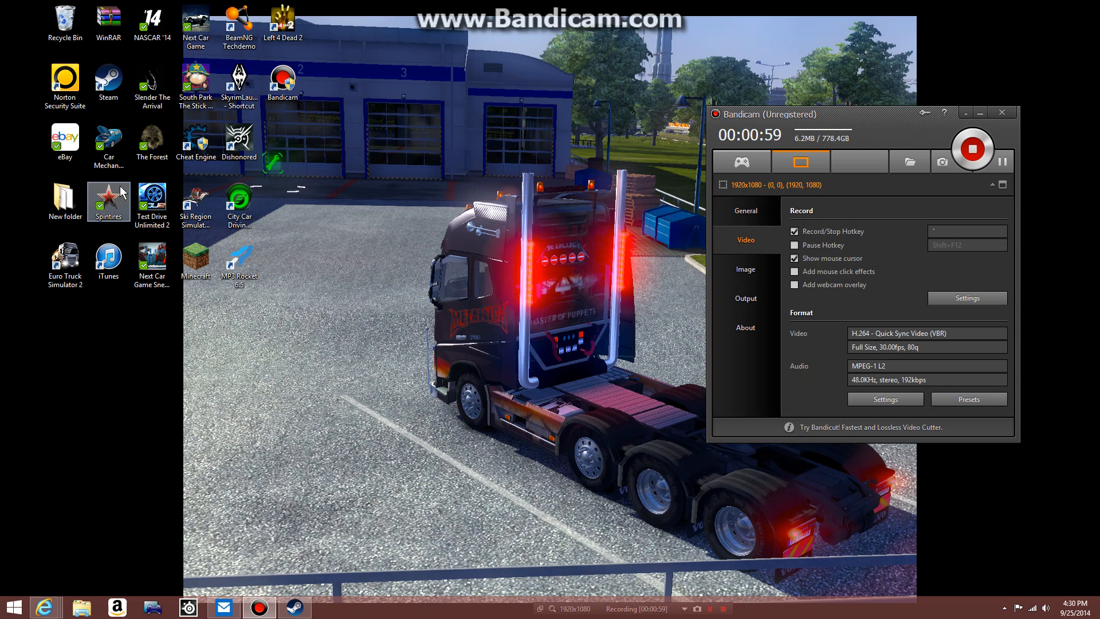
mouse_move(29, 14)
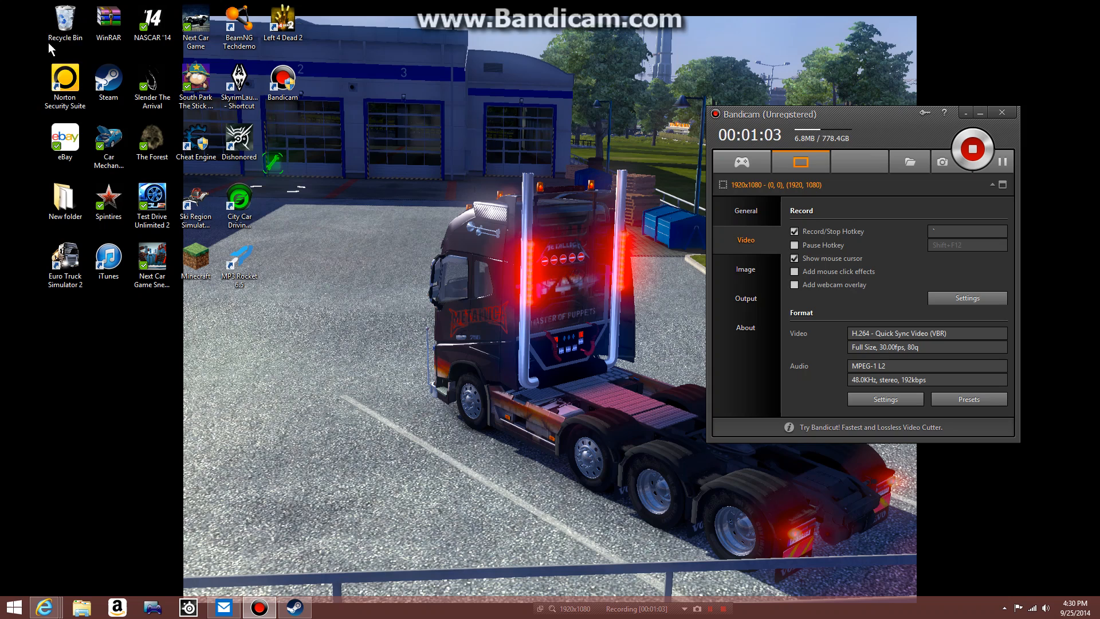
mouse_move(449, 155)
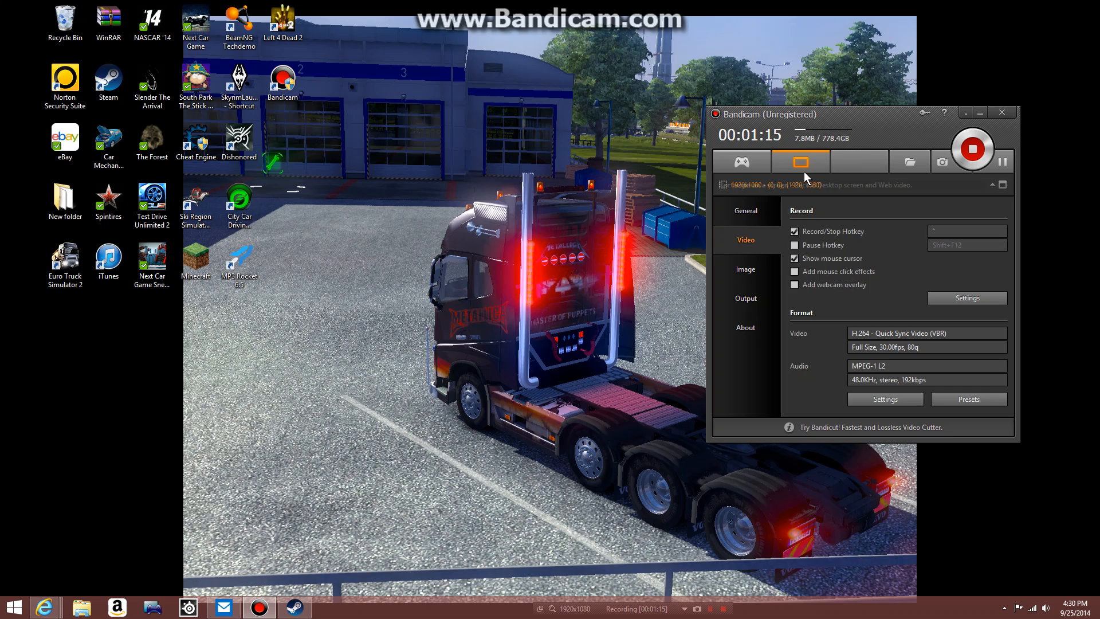
mouse_move(684, 249)
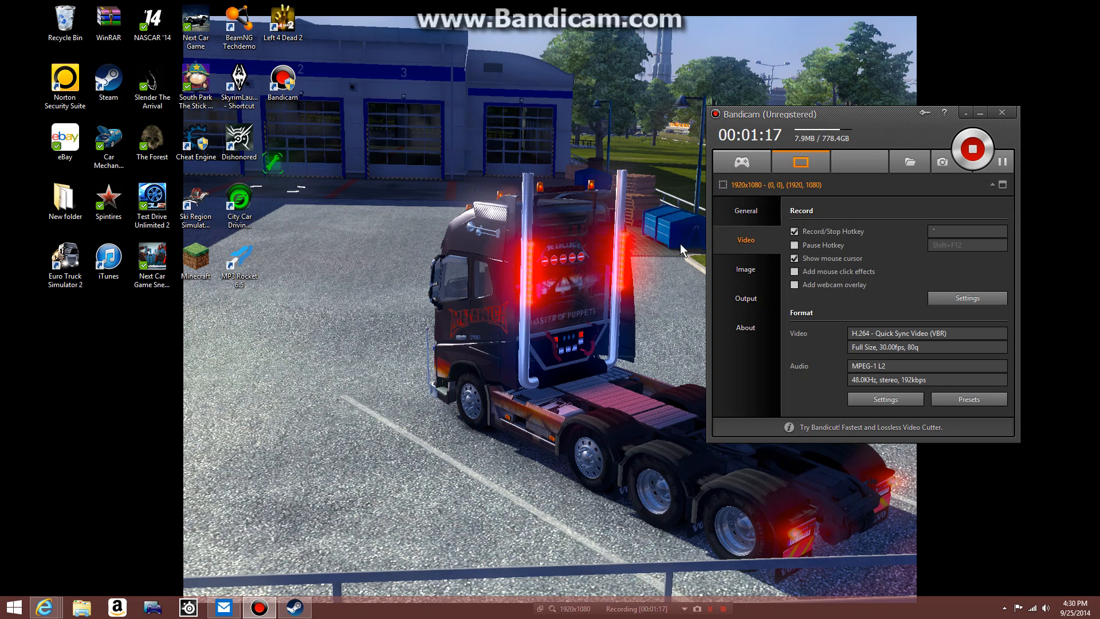
mouse_move(950, 140)
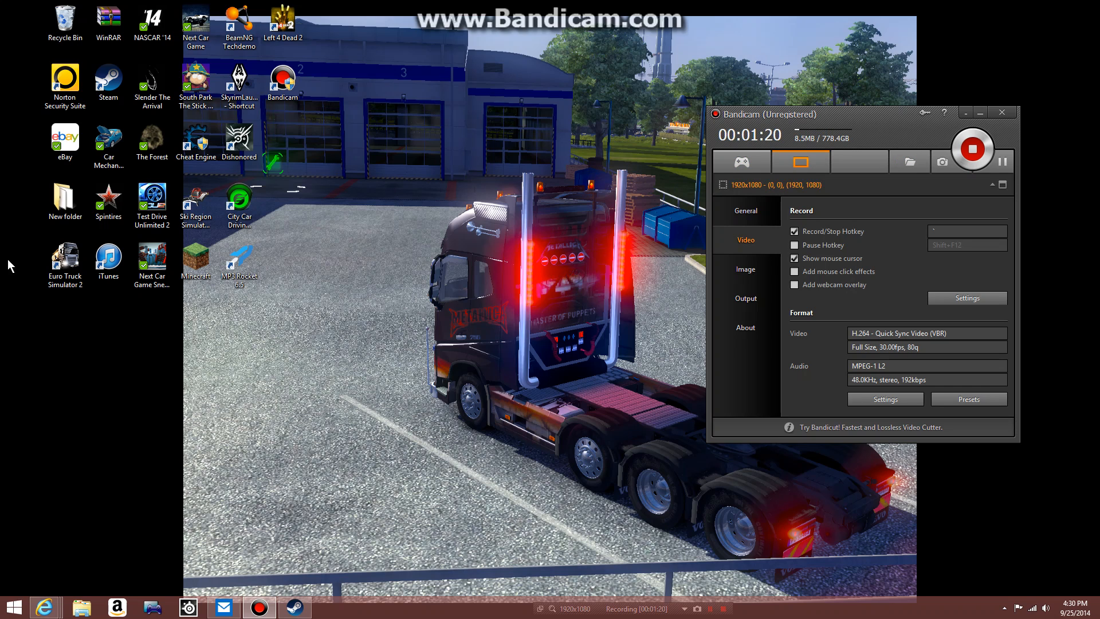
left_click(64, 262)
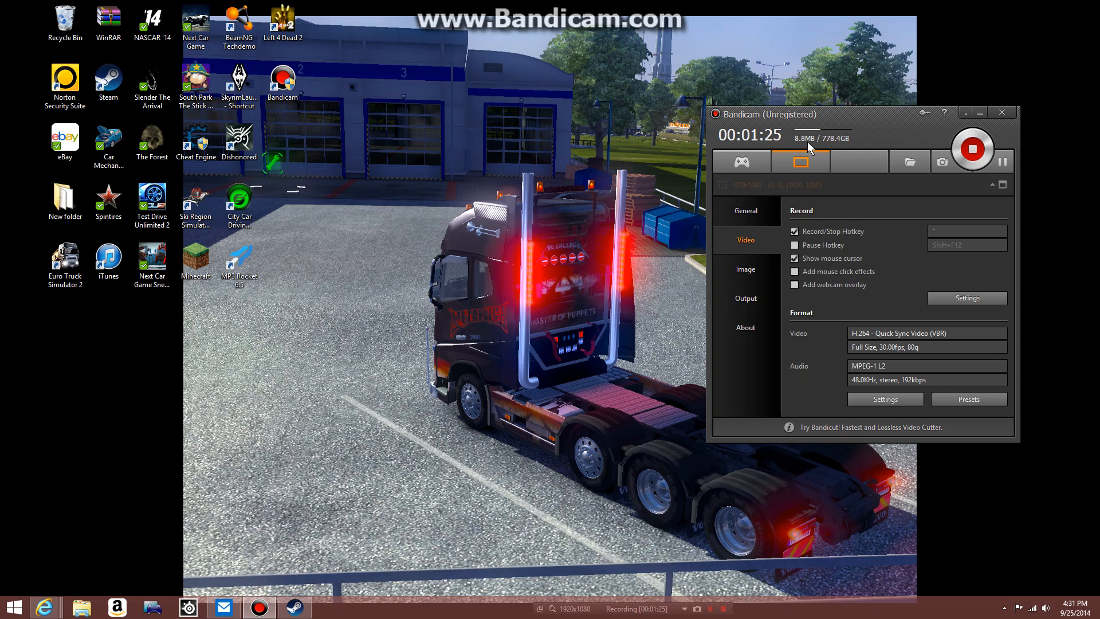
mouse_move(741, 162)
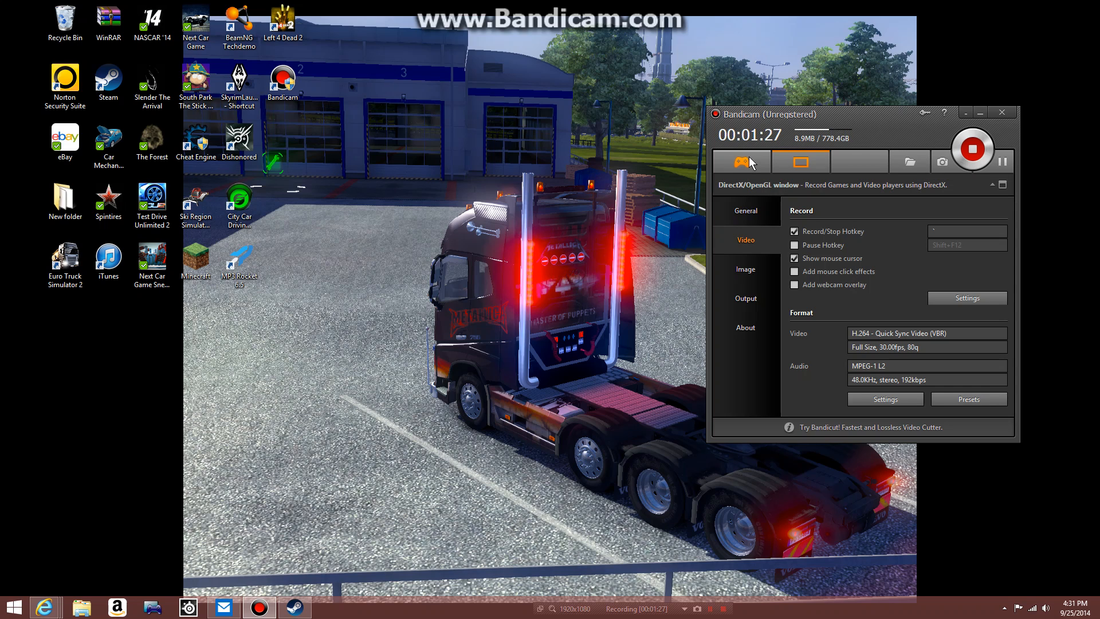
left_click(800, 162)
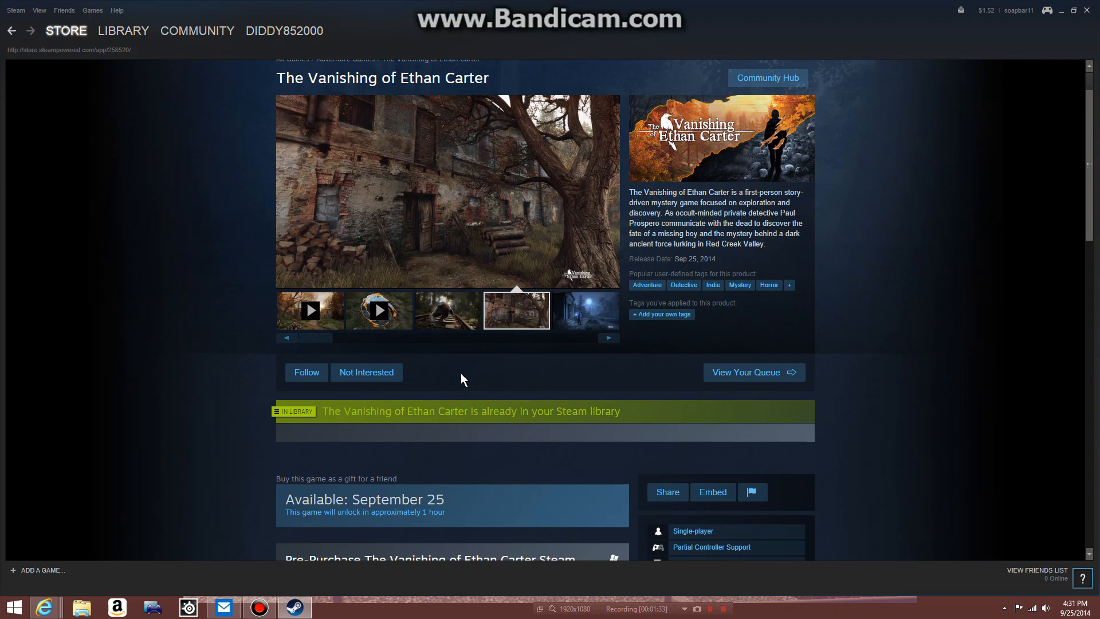
scroll("down", 3)
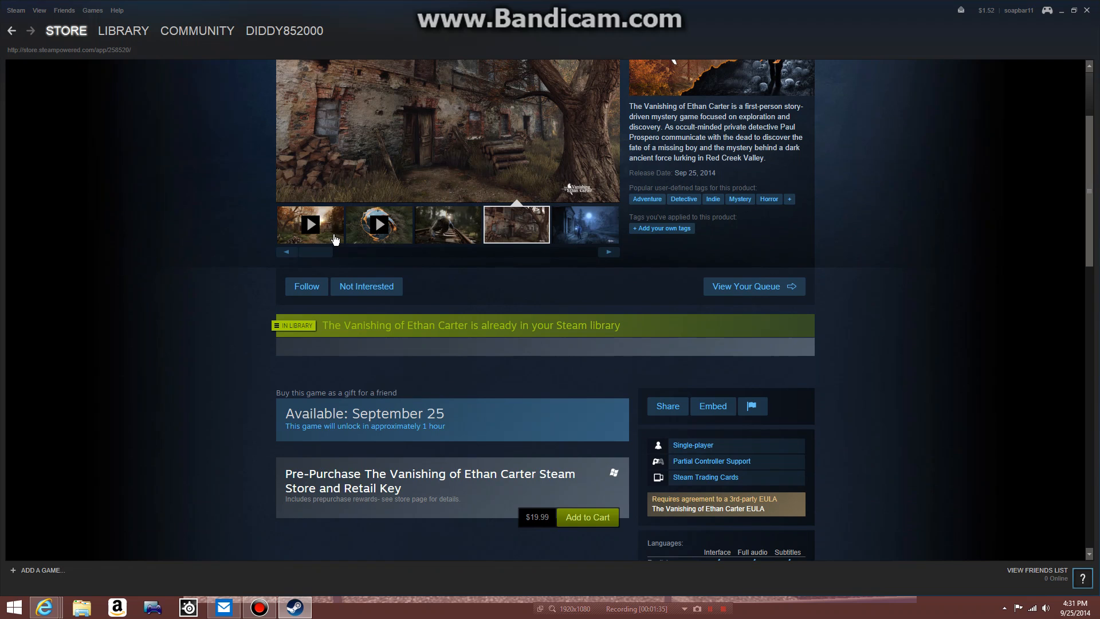
scroll("up", 3)
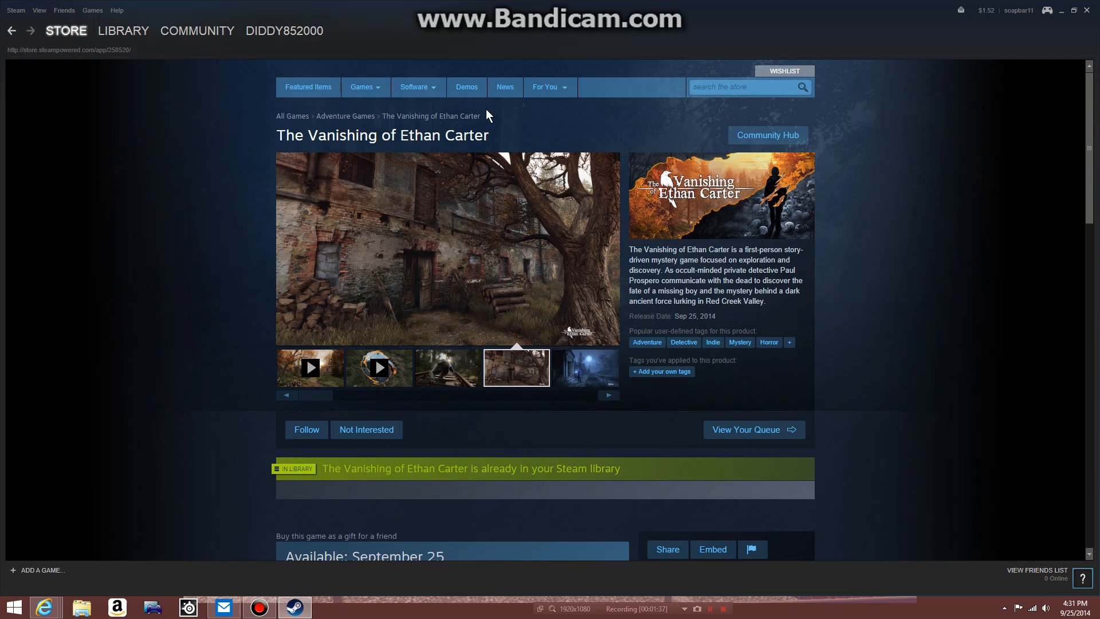
mouse_move(981, 7)
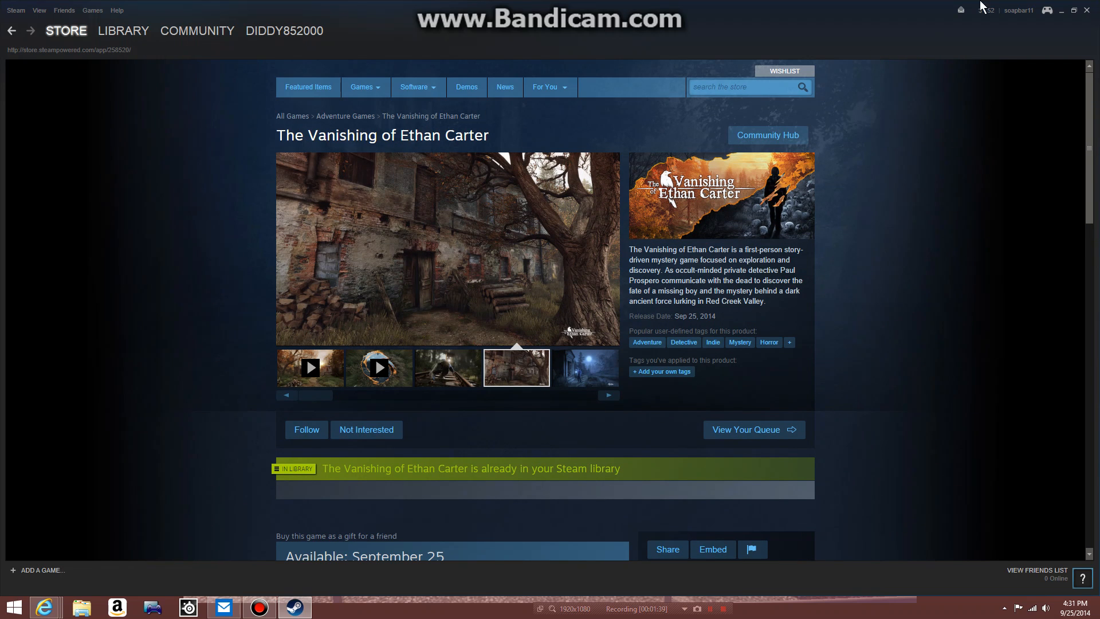